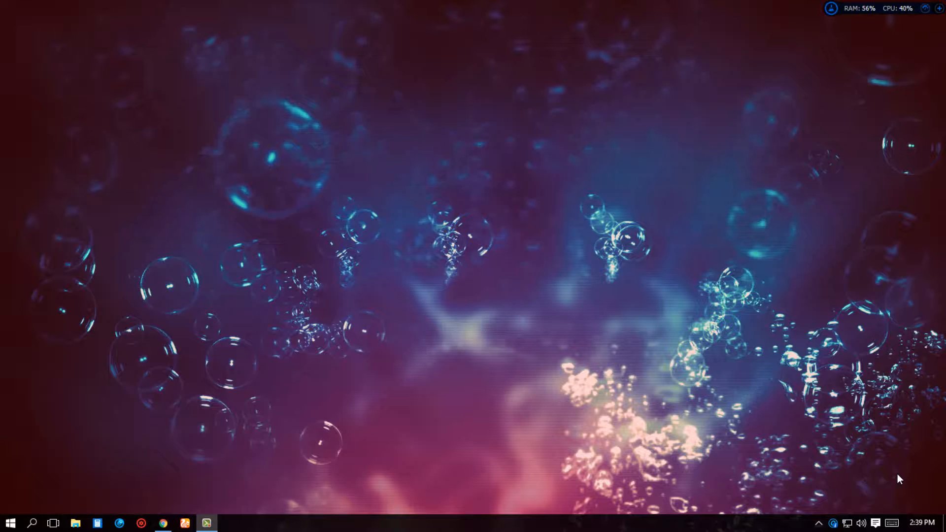
pyautogui.moveTo(174, 491)
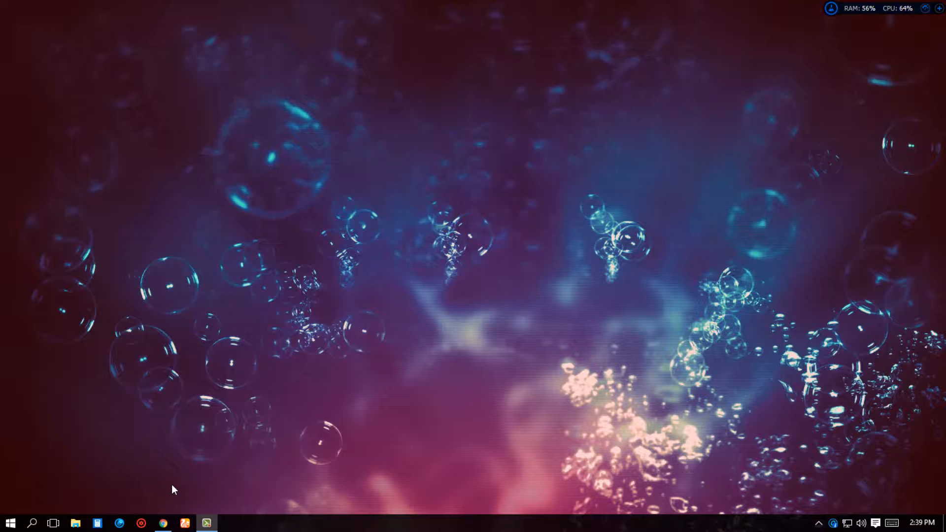
pyautogui.moveTo(161, 522)
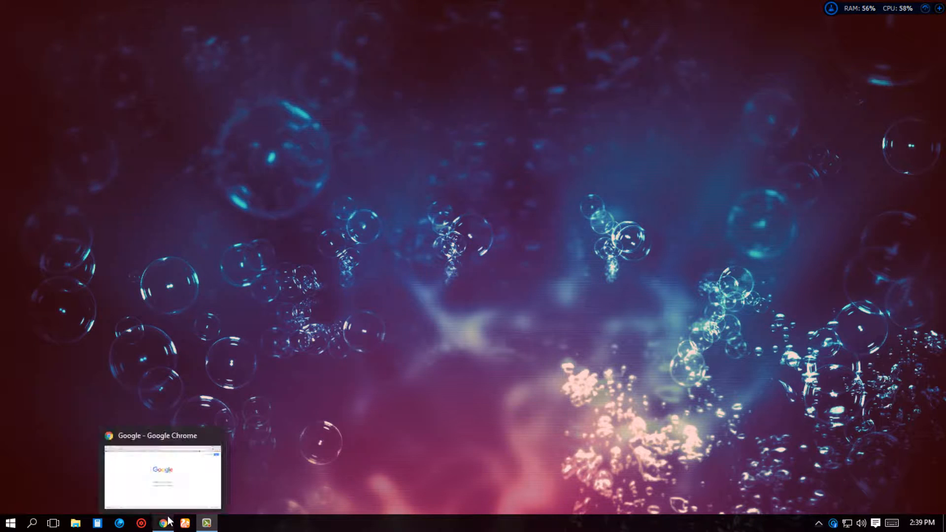
# Bring Chrome forward and search Google for torrentz.
pyautogui.click(164, 522)
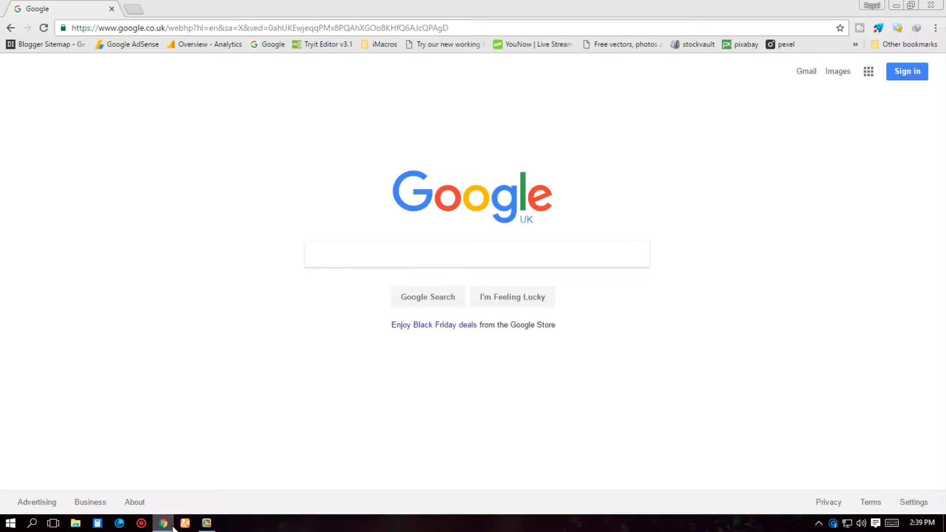
pyautogui.click(476, 255)
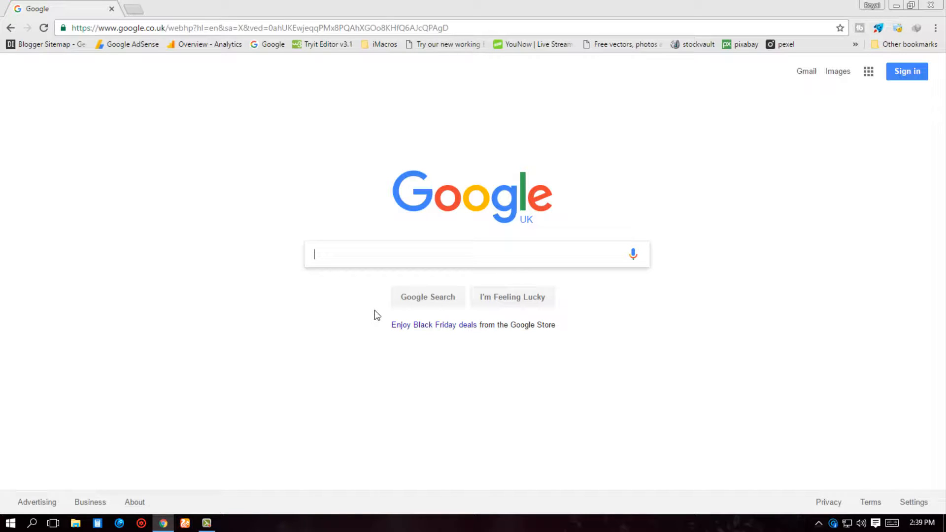
pyautogui.write('torrentz')
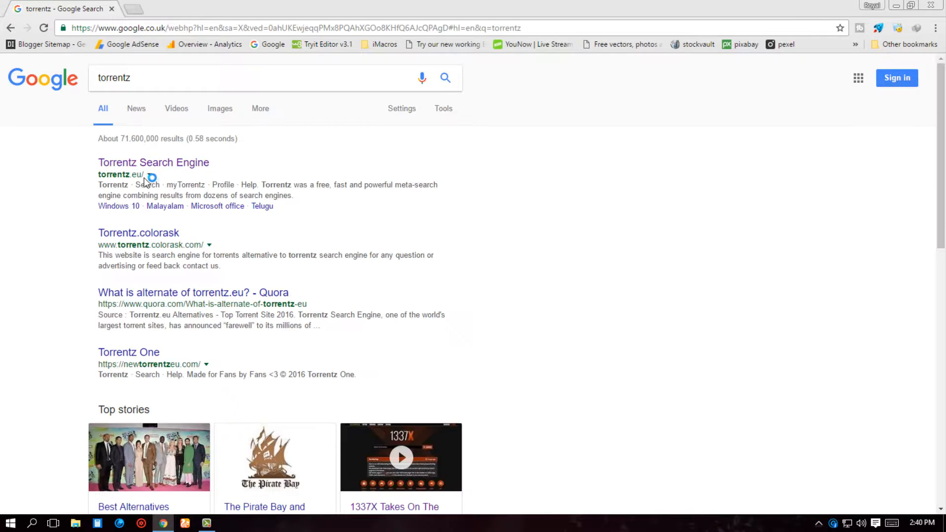
pyautogui.click(142, 162)
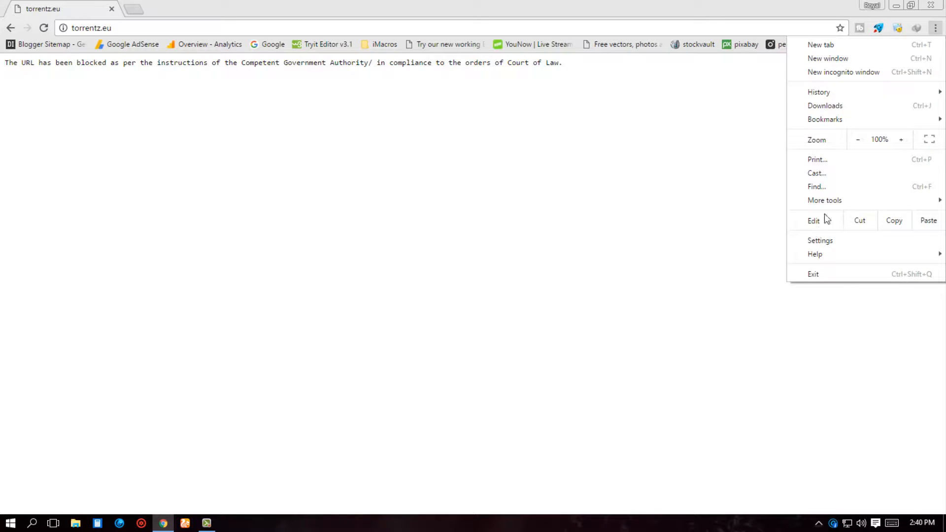
pyautogui.moveTo(830, 195)
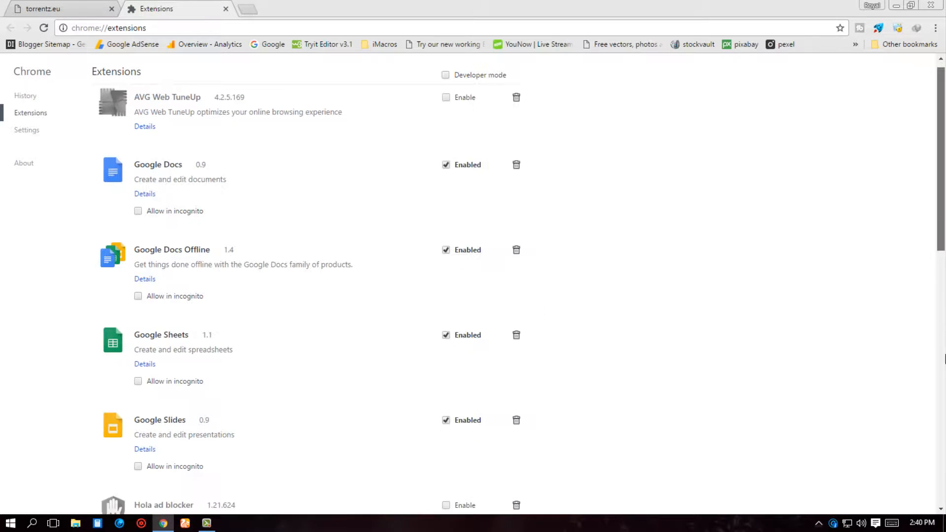
# Scroll to the bottom of the extensions list and get more extensions from the Web Store.
pyautogui.scroll(-3)
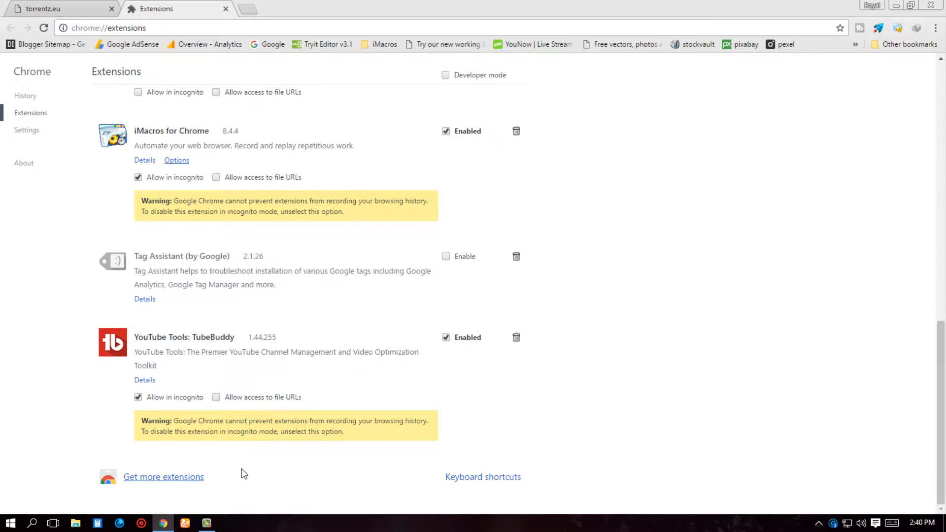
pyautogui.click(163, 477)
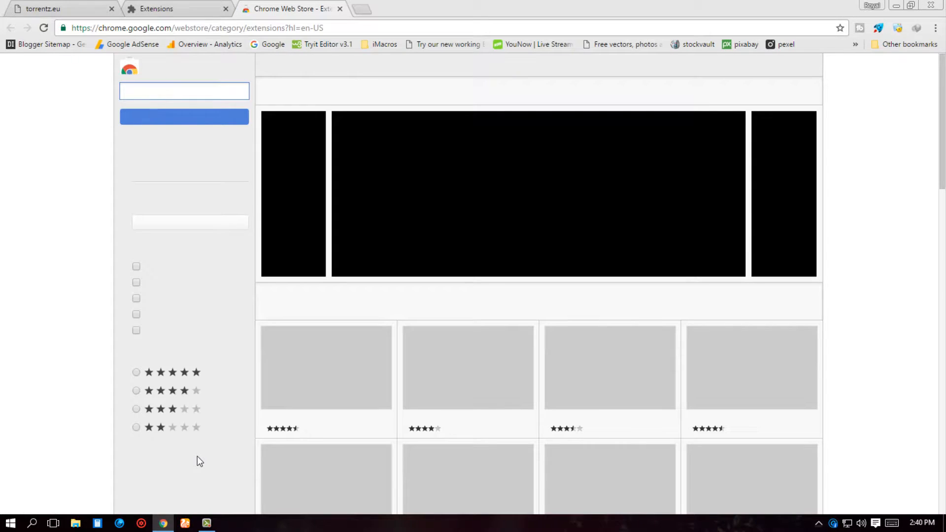
# Search the store for hola and start adding Unlimited Free VPN - Hola to Chrome.
pyautogui.write('h')
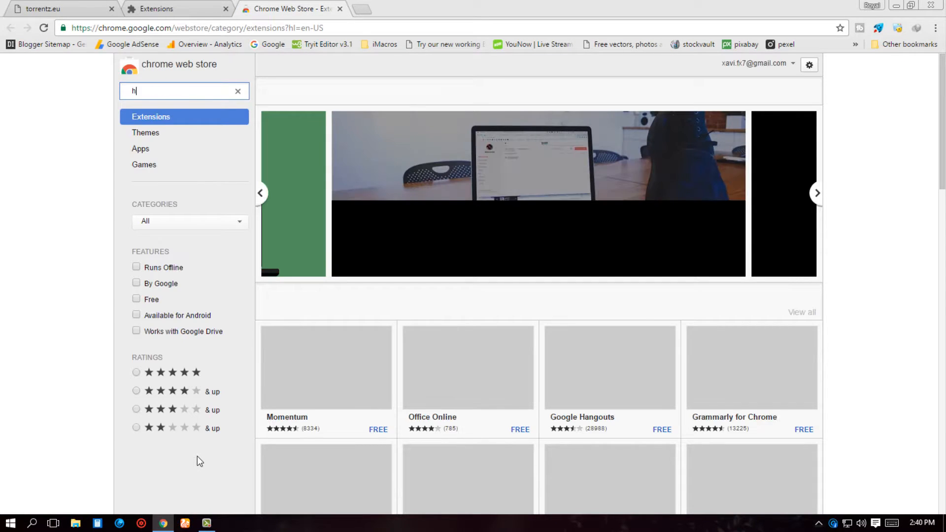
pyautogui.write('ola')
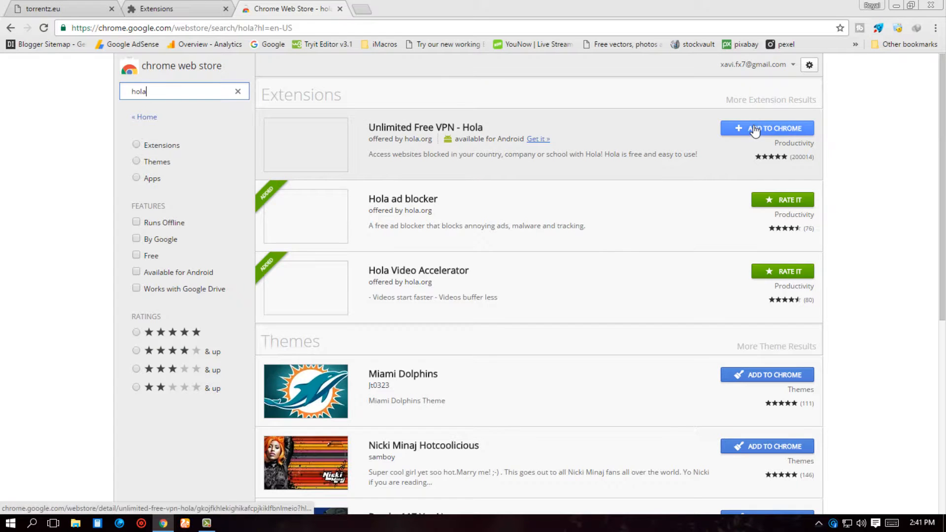
pyautogui.click(767, 128)
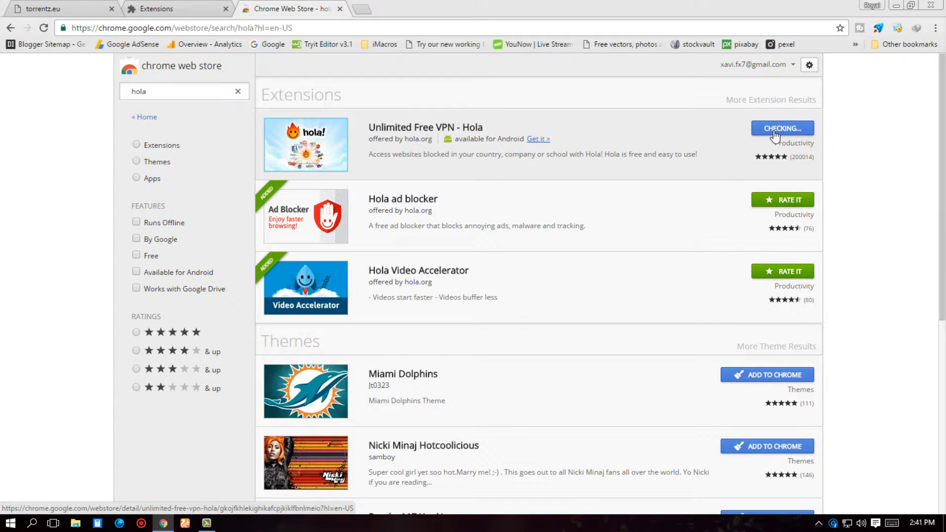
# Confirm adding the Hola VPN extension so it installs.
pyautogui.click(783, 128)
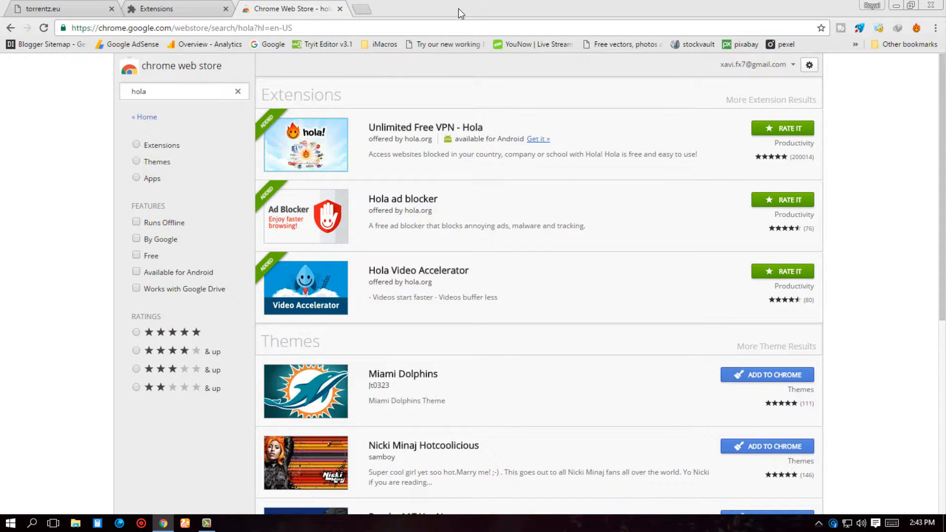
pyautogui.moveTo(63, 19)
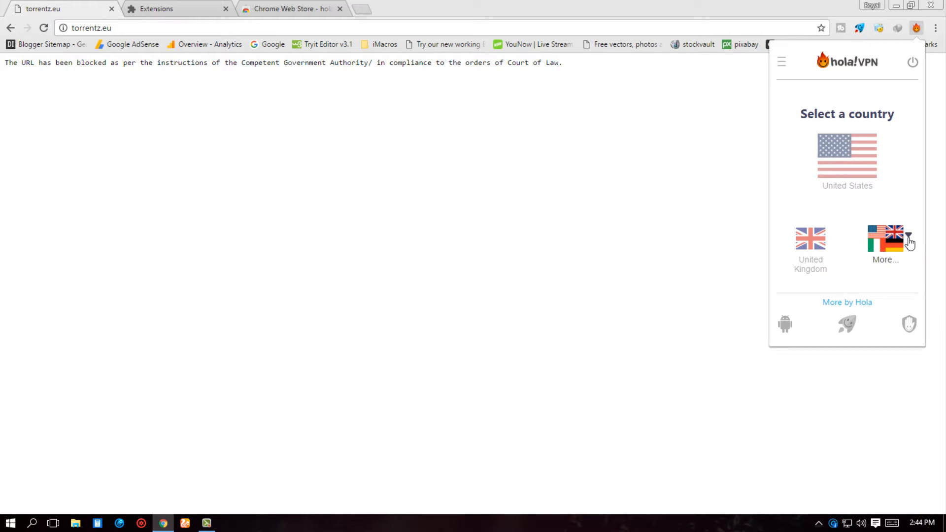
# Pick United Kingdom in Hola and reload torrentz.eu through it.
pyautogui.click(811, 239)
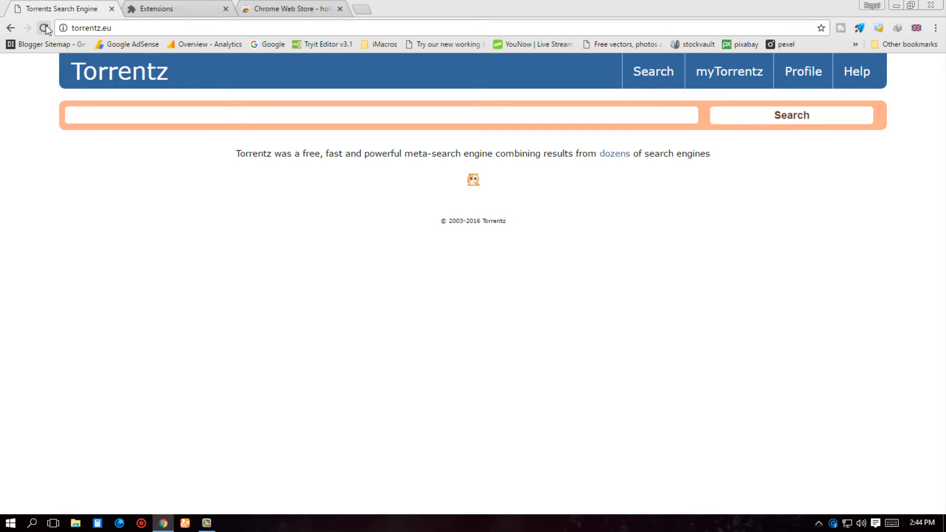
pyautogui.click(43, 28)
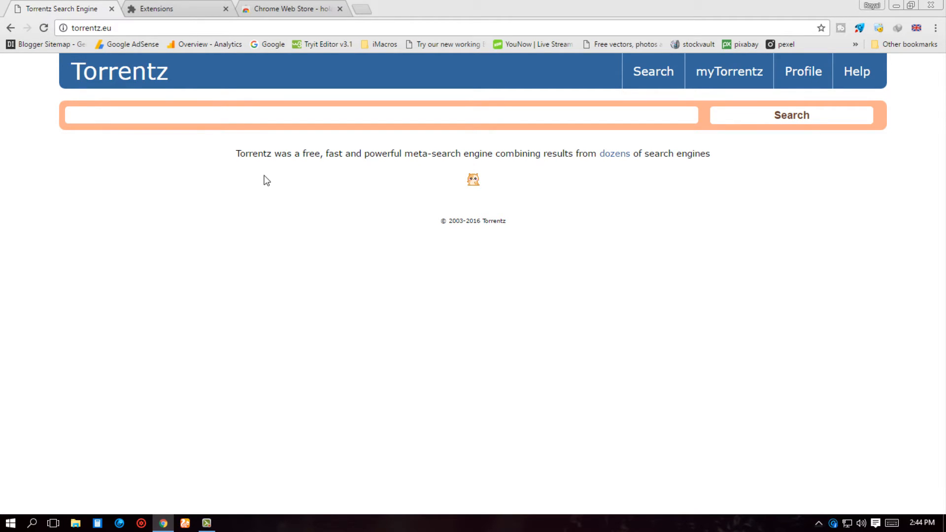